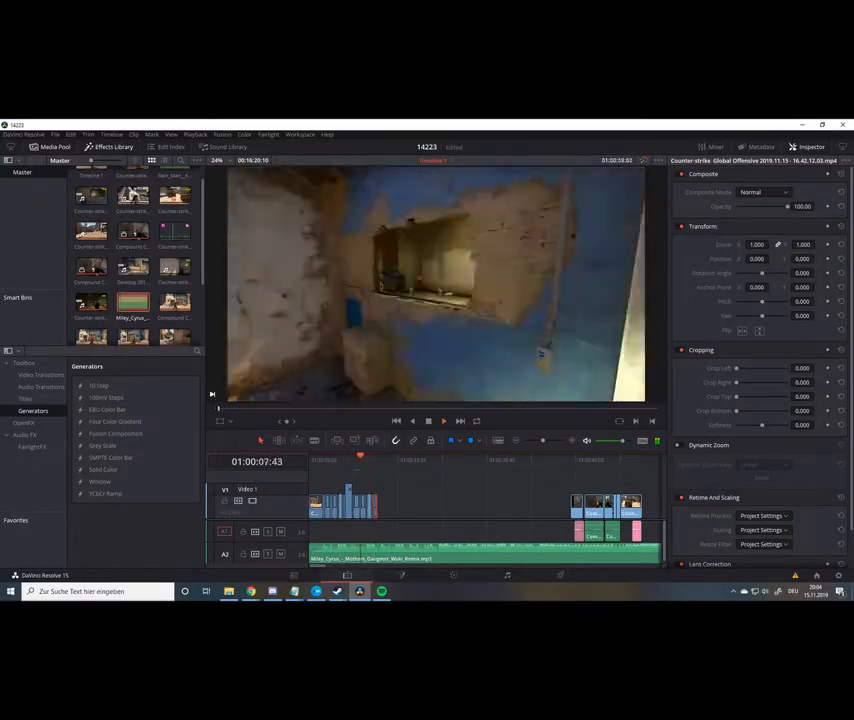
Step: Review the gameplay clips on the timeline and bring up the File menu's save and management commands
{"action": "right_click", "coordinate": [430, 500]}
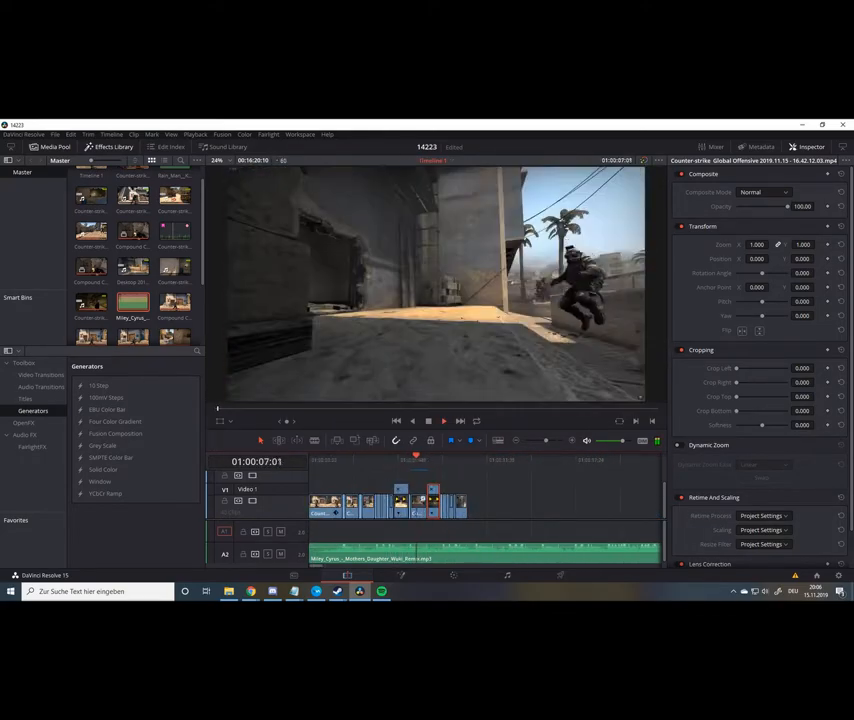
{"action": "left_click", "coordinate": [428, 420]}
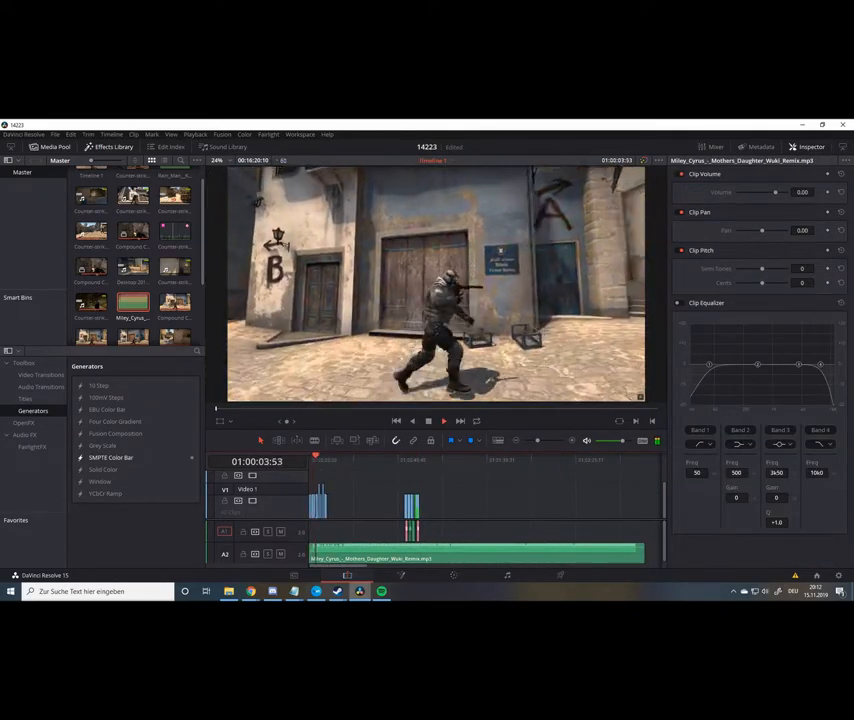
{"action": "left_click", "coordinate": [56, 134]}
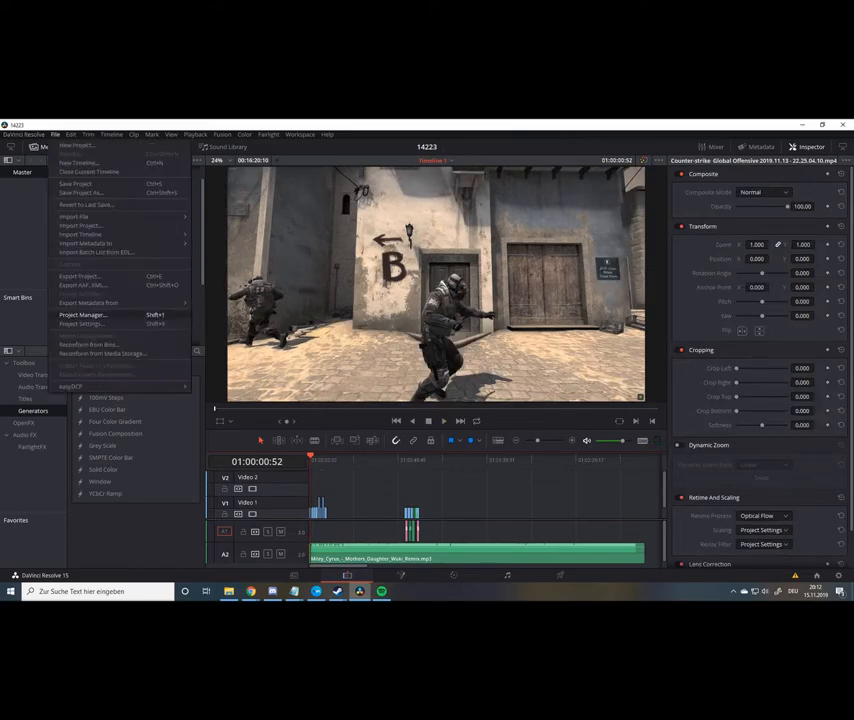